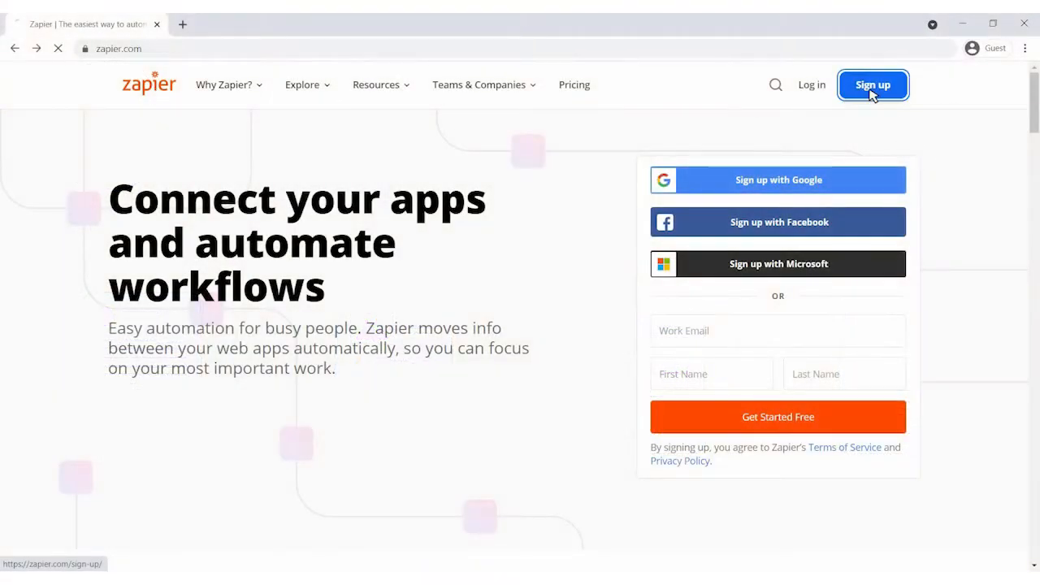
- Sign up for a Zapier account with a work email and first and last name
{"action": "left_click", "coordinate": [872, 85]}
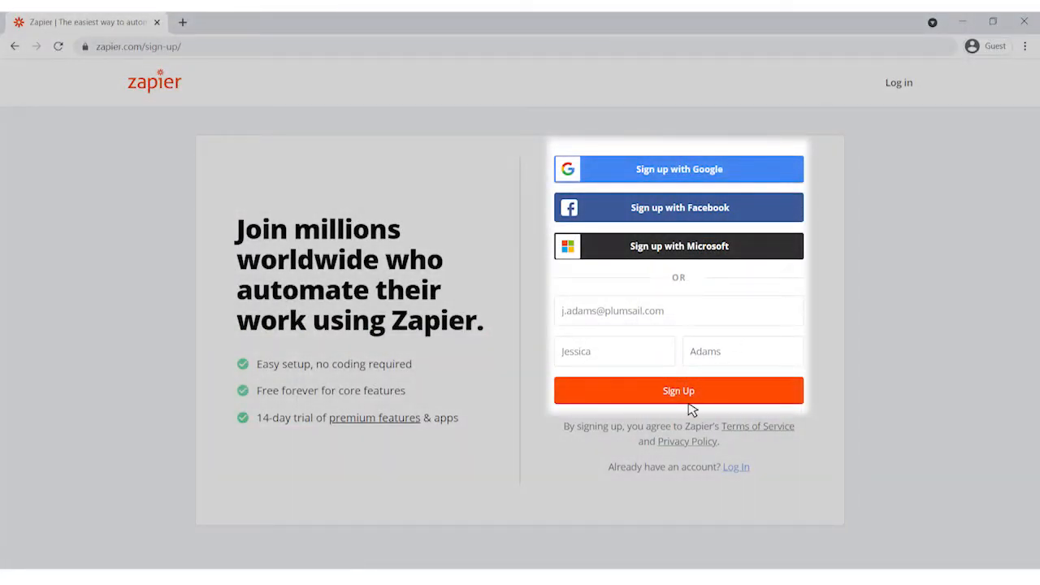
{"action": "left_click", "coordinate": [679, 390]}
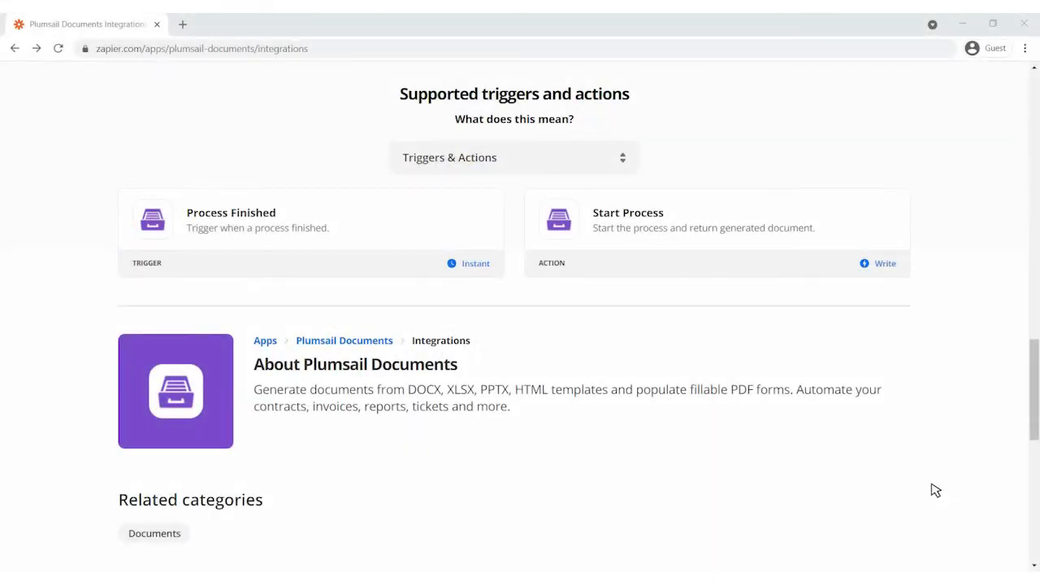
{"action": "mouse_move", "coordinate": [570, 195]}
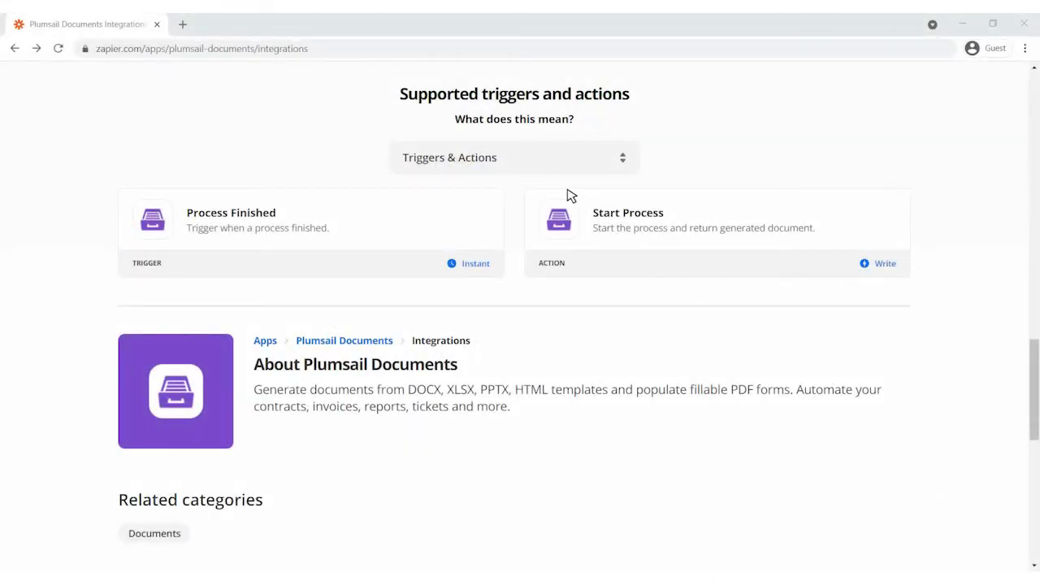
- Filter the Plumsail Documents integrations list to Triggers, then switch it to Actions
{"action": "left_click", "coordinate": [514, 157]}
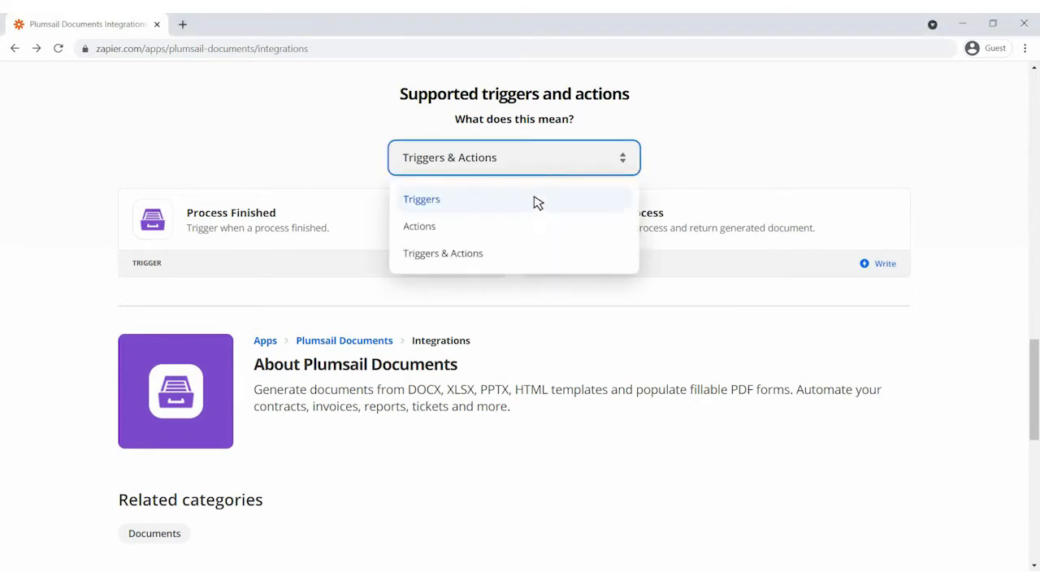
{"action": "left_click", "coordinate": [421, 199]}
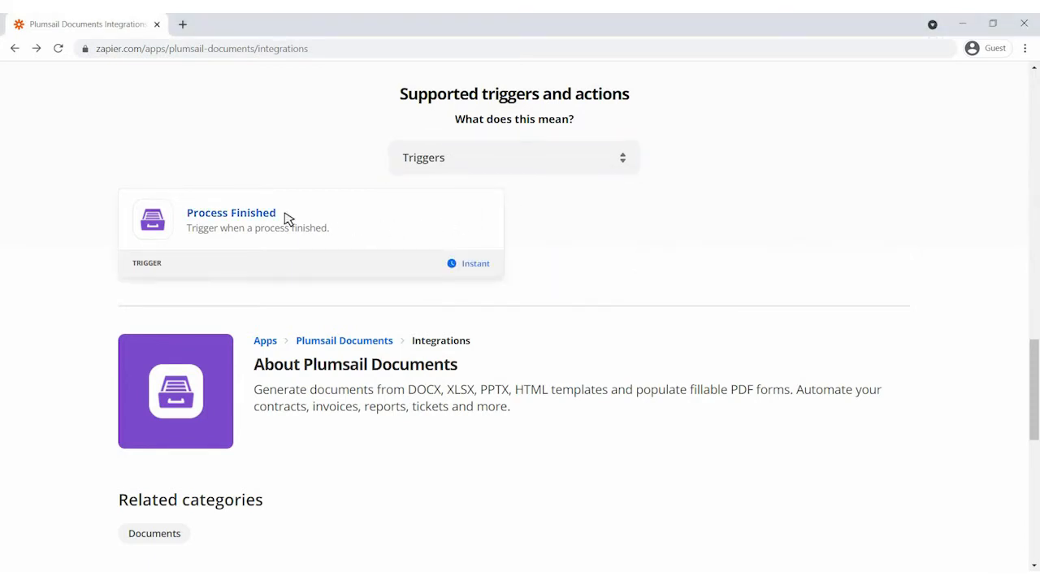
{"action": "mouse_move", "coordinate": [388, 195]}
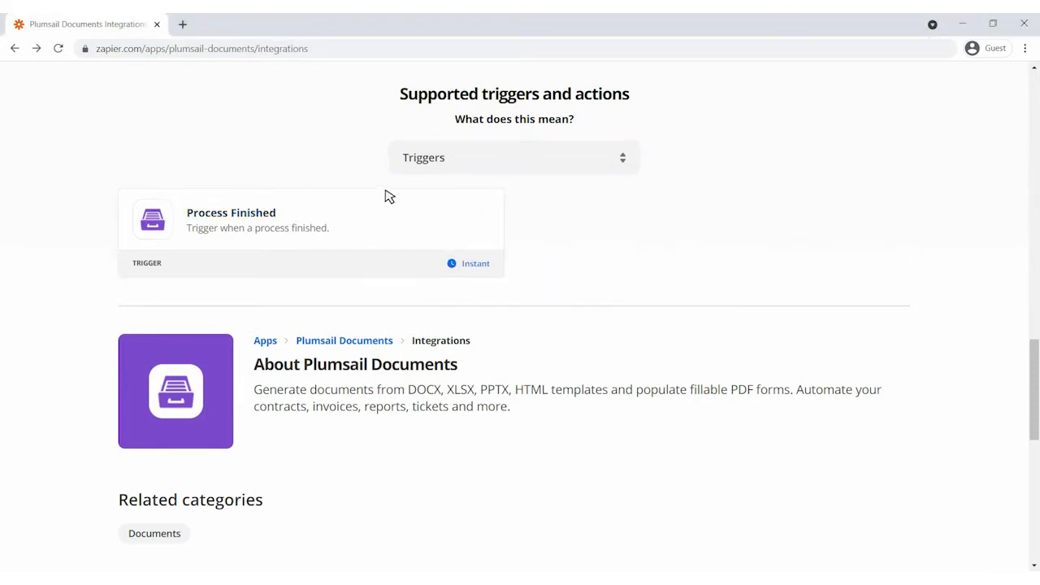
{"action": "mouse_move", "coordinate": [465, 164]}
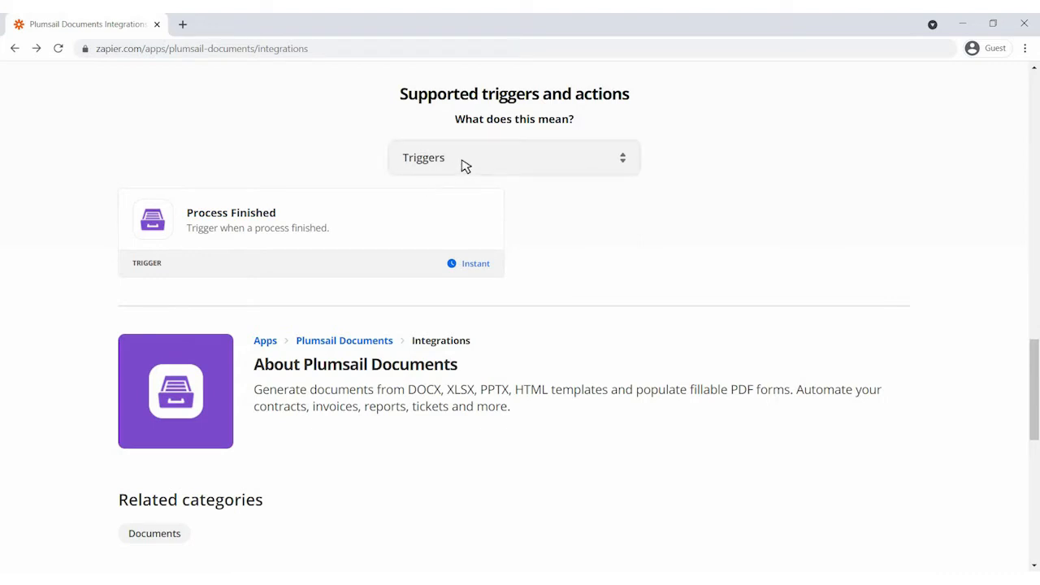
{"action": "left_click", "coordinate": [513, 157]}
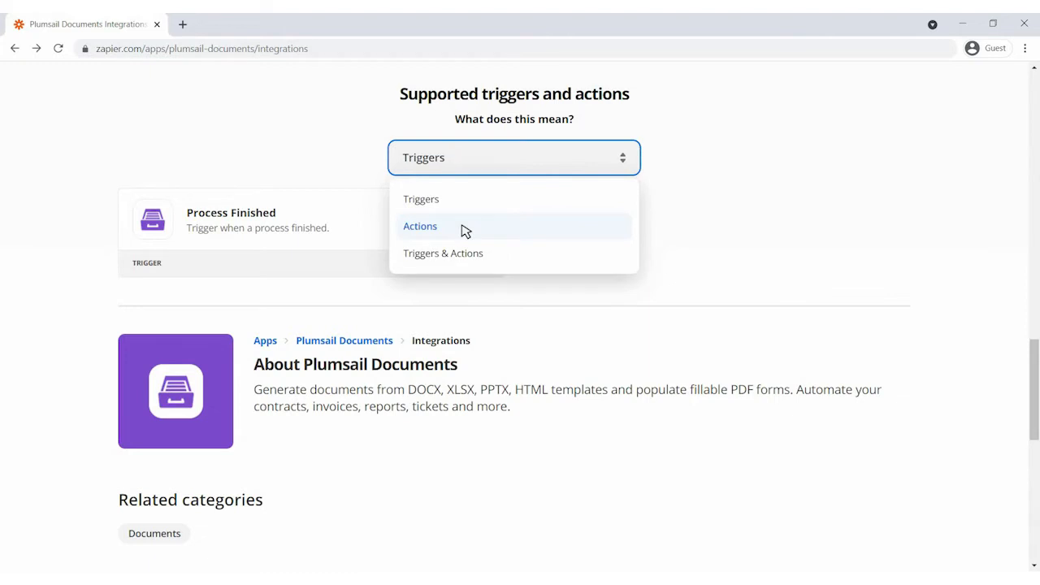
{"action": "left_click", "coordinate": [420, 226]}
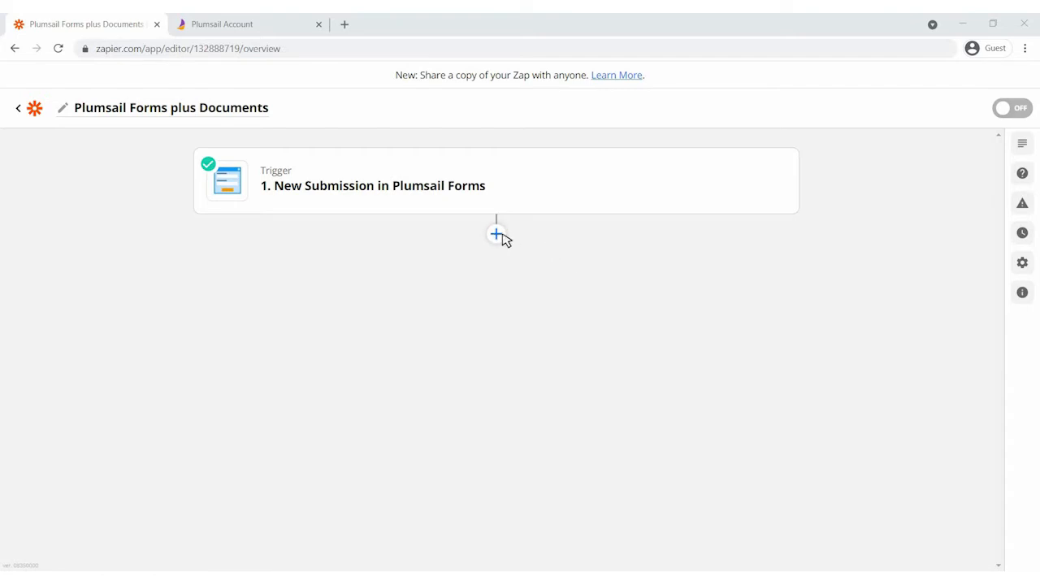
- Add a Plumsail Documents step after the trigger with Start Process as the action event
{"action": "left_click", "coordinate": [495, 234]}
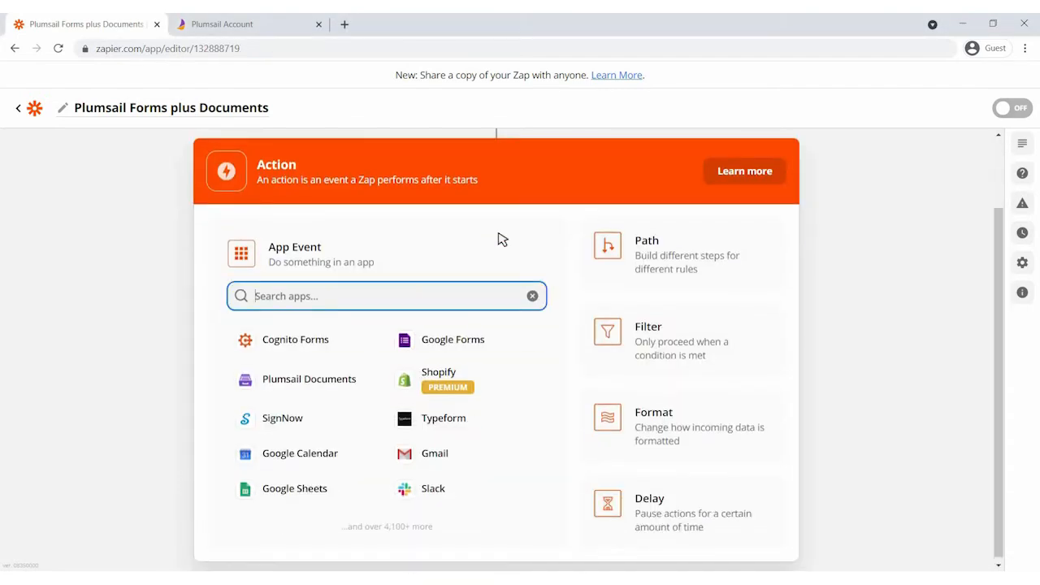
{"action": "type", "text": "Plumsail"}
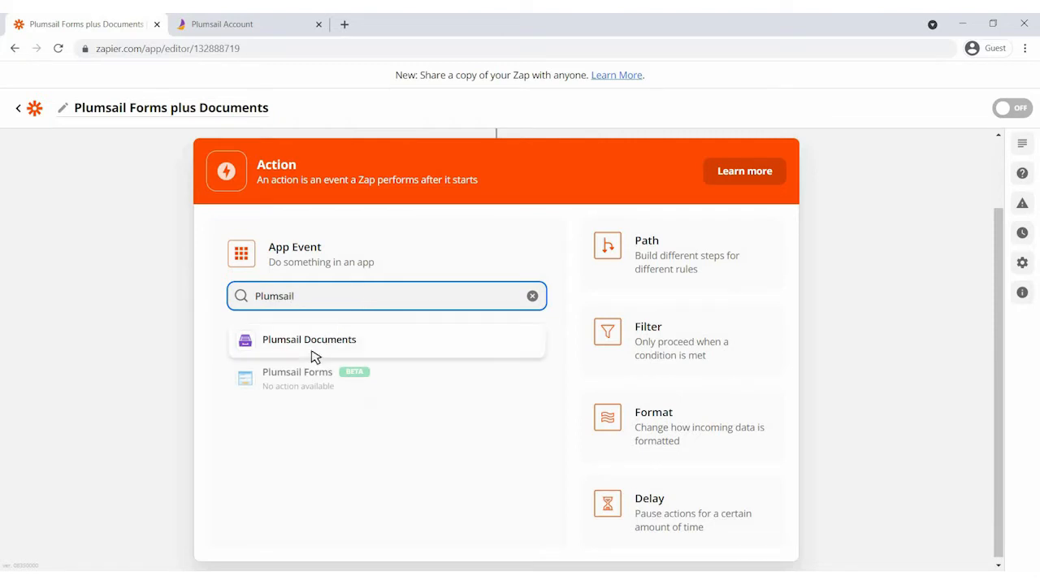
{"action": "left_click", "coordinate": [308, 339]}
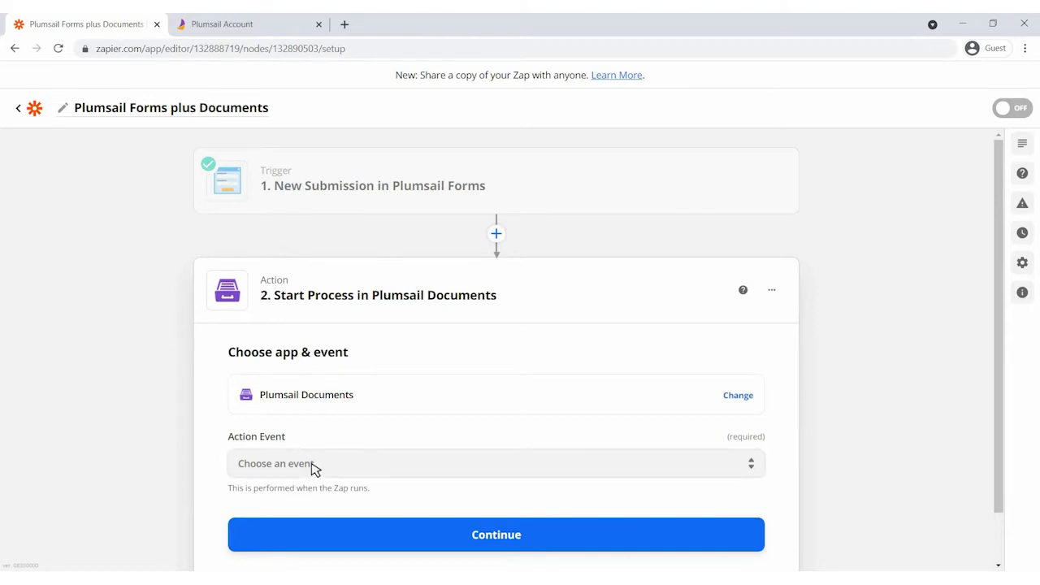
{"action": "left_click", "coordinate": [495, 463]}
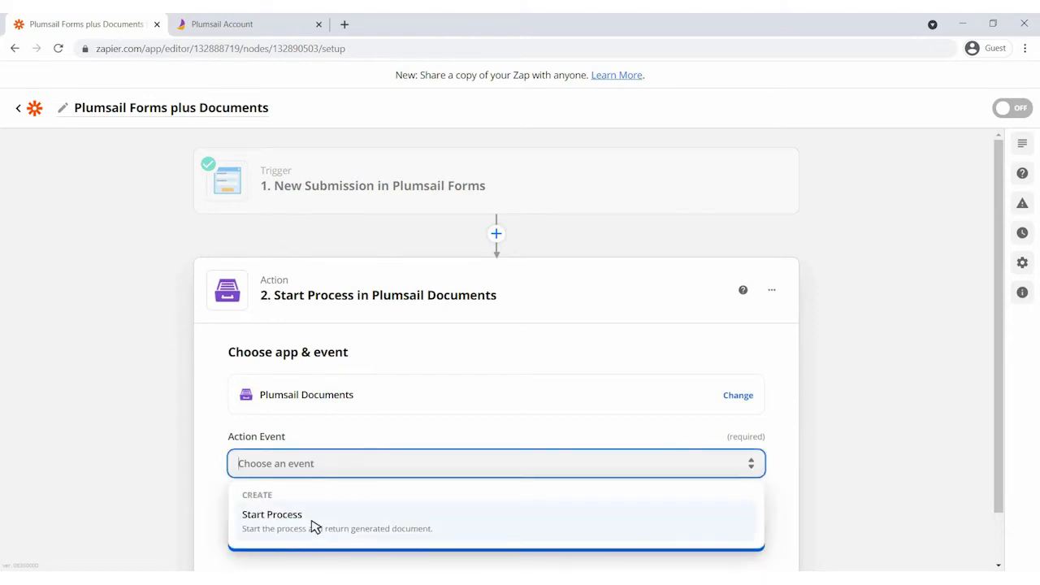
{"action": "left_click", "coordinate": [271, 515]}
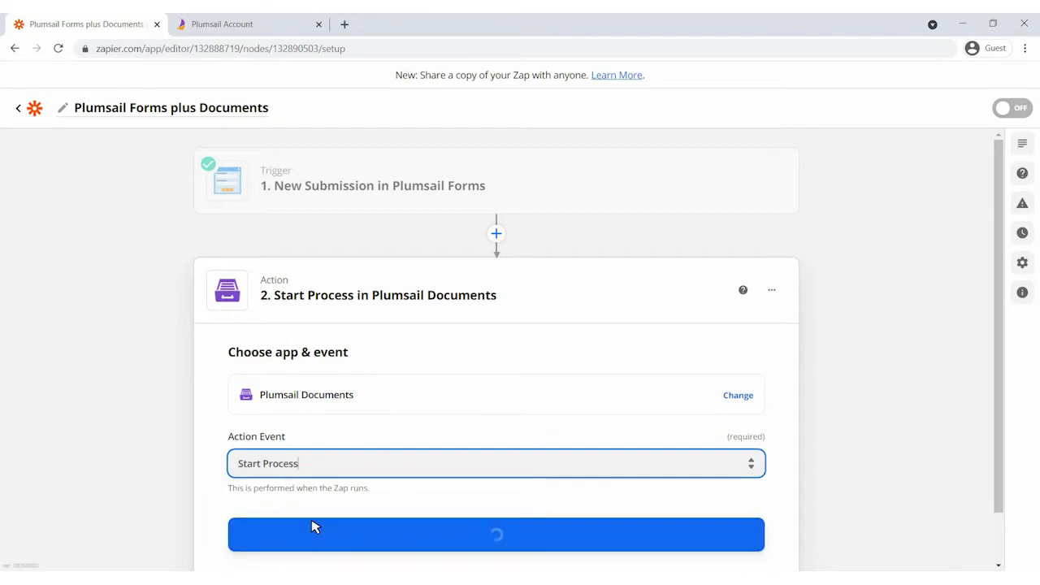
- Confirm the Start Process event and connect the Plumsail Documents account
{"action": "left_click", "coordinate": [496, 533]}
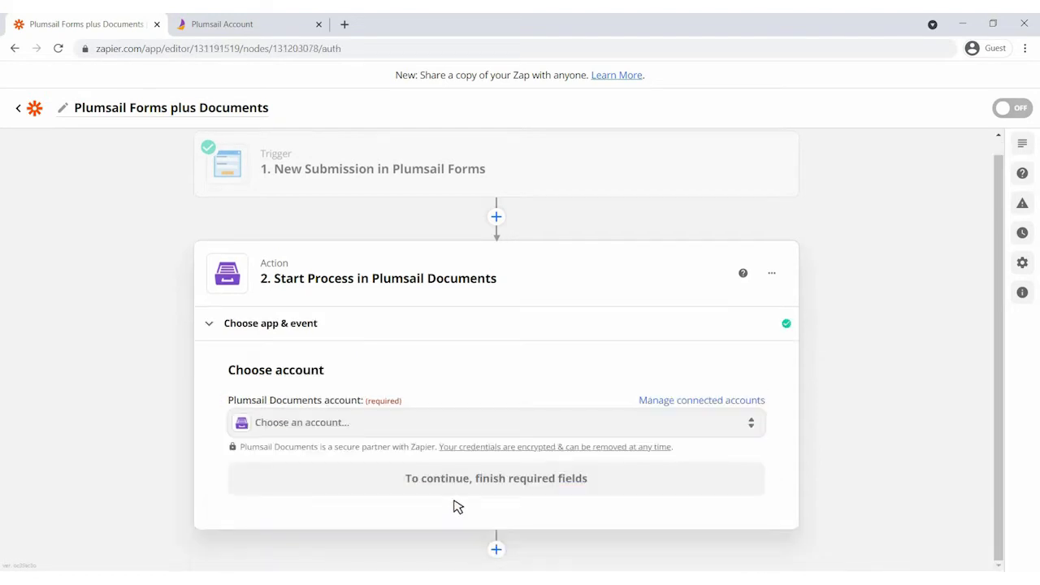
{"action": "mouse_move", "coordinate": [383, 429]}
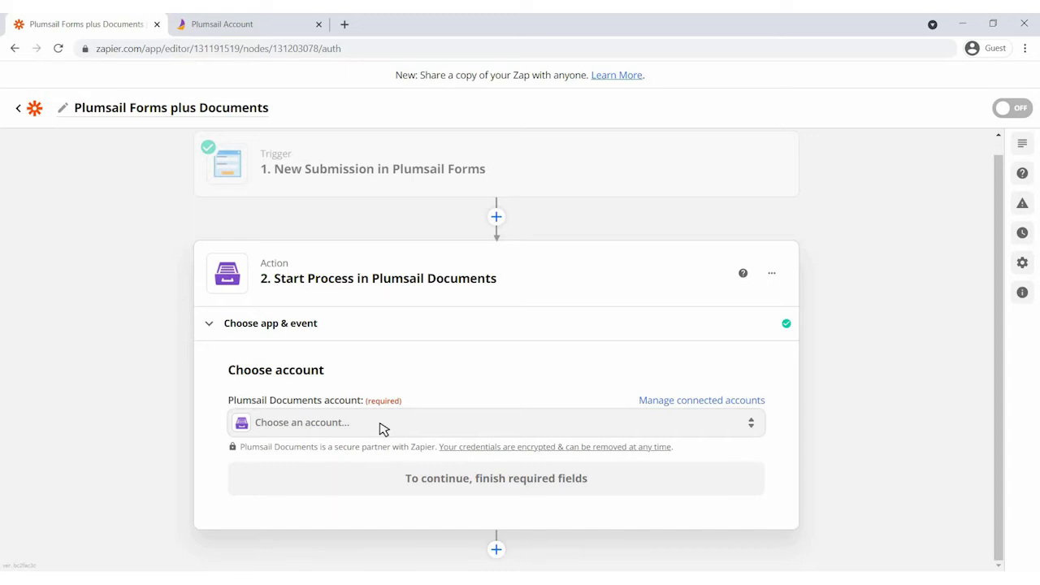
{"action": "left_click", "coordinate": [496, 422]}
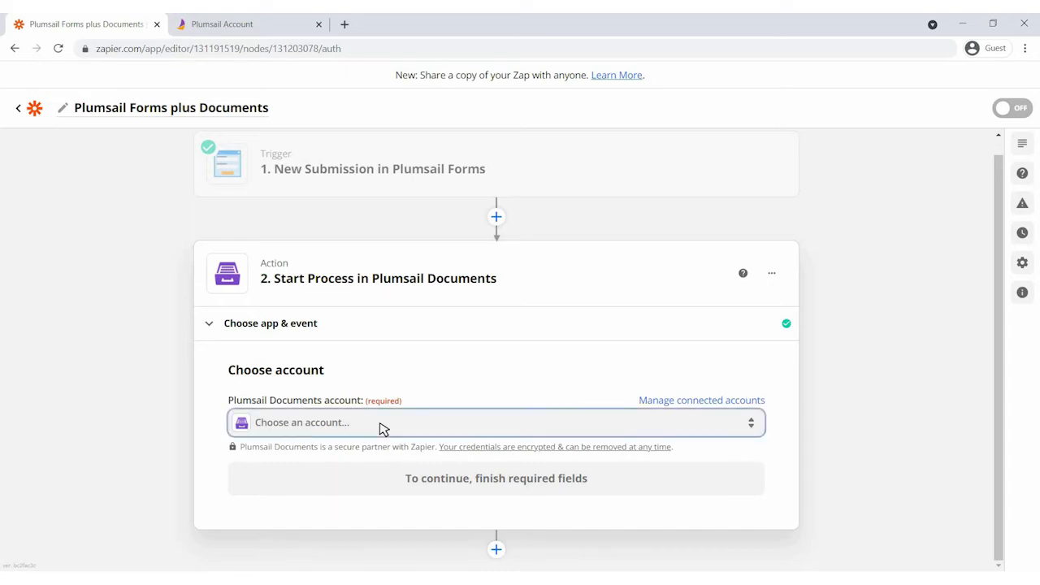
{"action": "left_click", "coordinate": [496, 421]}
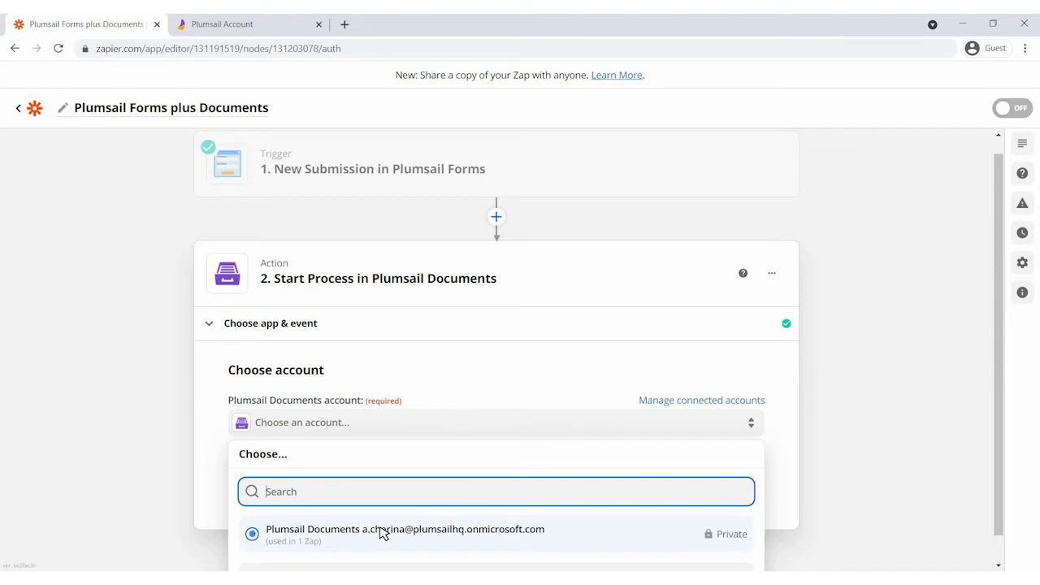
{"action": "left_click", "coordinate": [403, 533]}
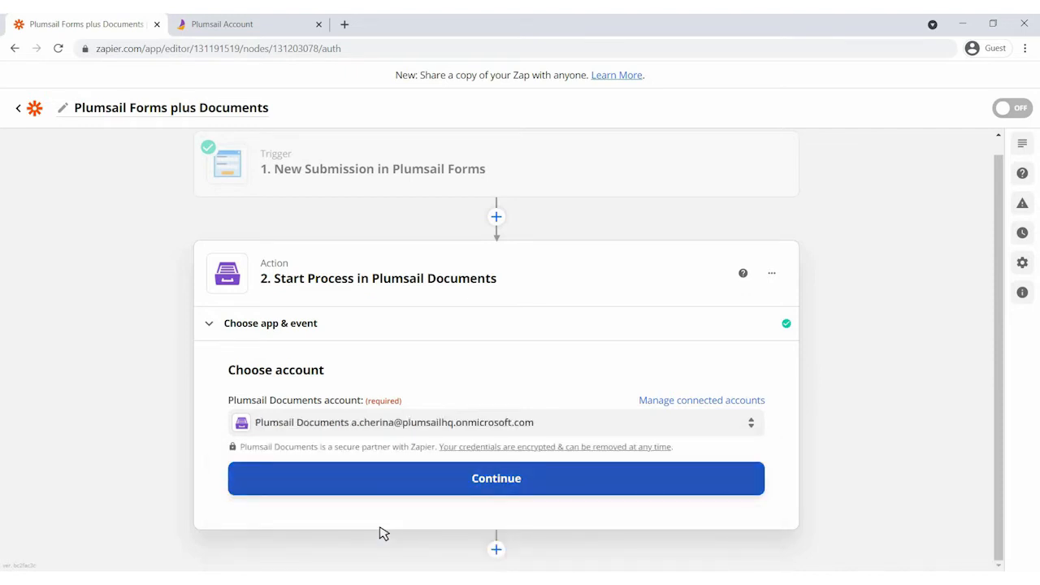
{"action": "left_click", "coordinate": [495, 477]}
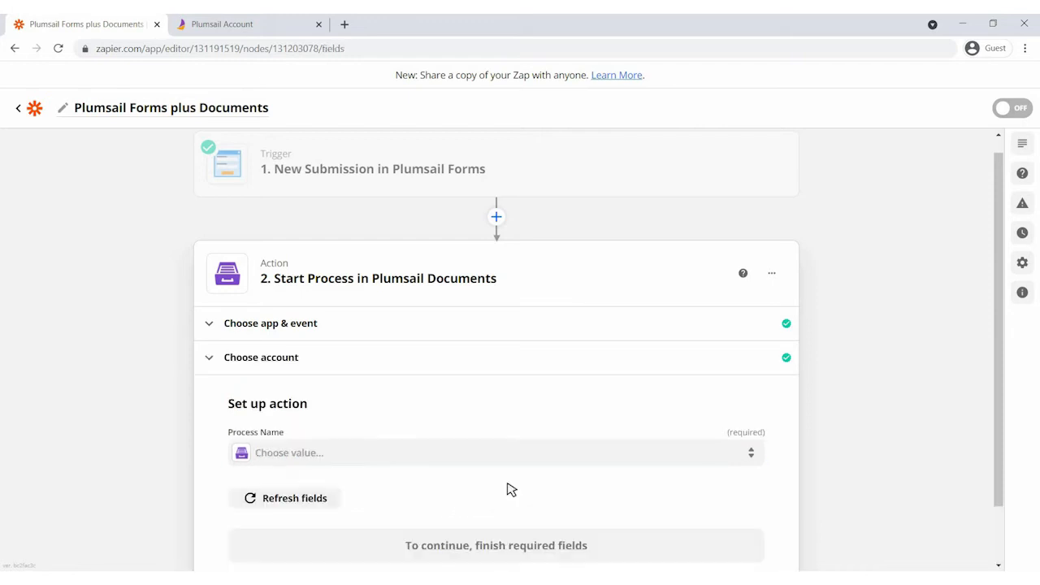
- Select Process for Zapier as the process and review its ContactPhone, FullName and Products fields
{"action": "scroll", "scroll_direction": "down", "scroll_amount": 3}
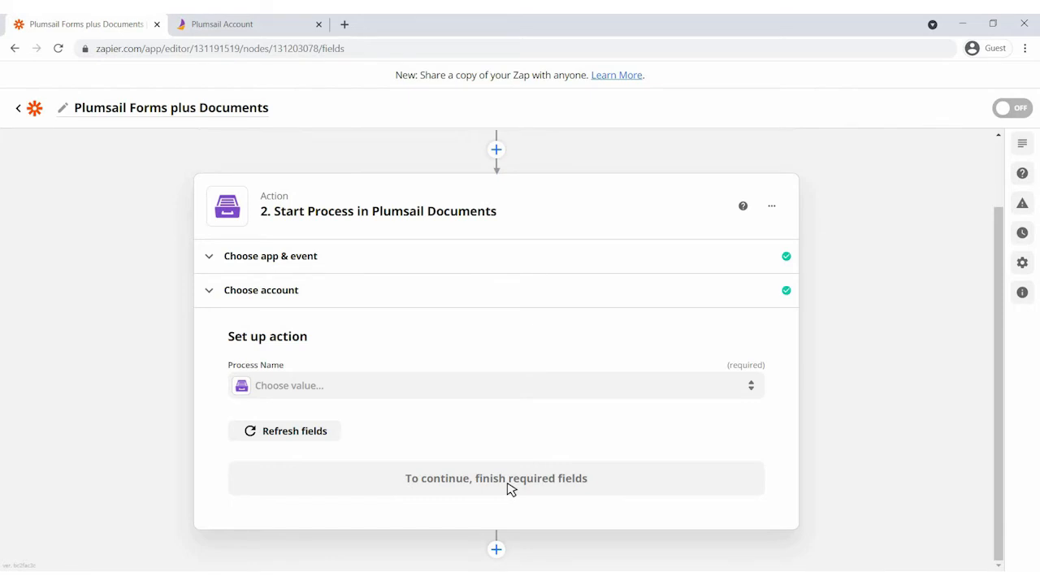
{"action": "left_click", "coordinate": [495, 385]}
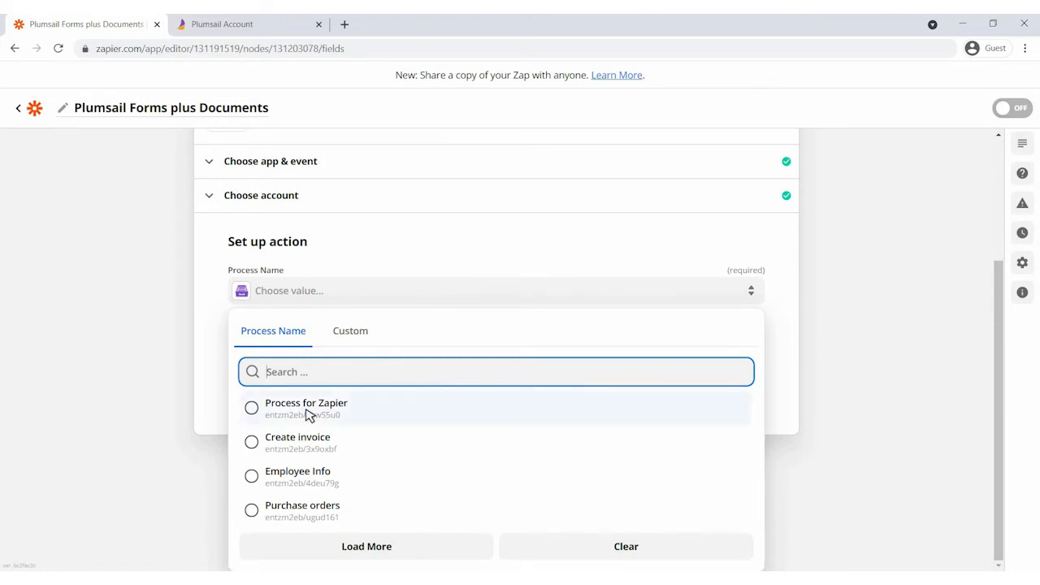
{"action": "left_click", "coordinate": [306, 407]}
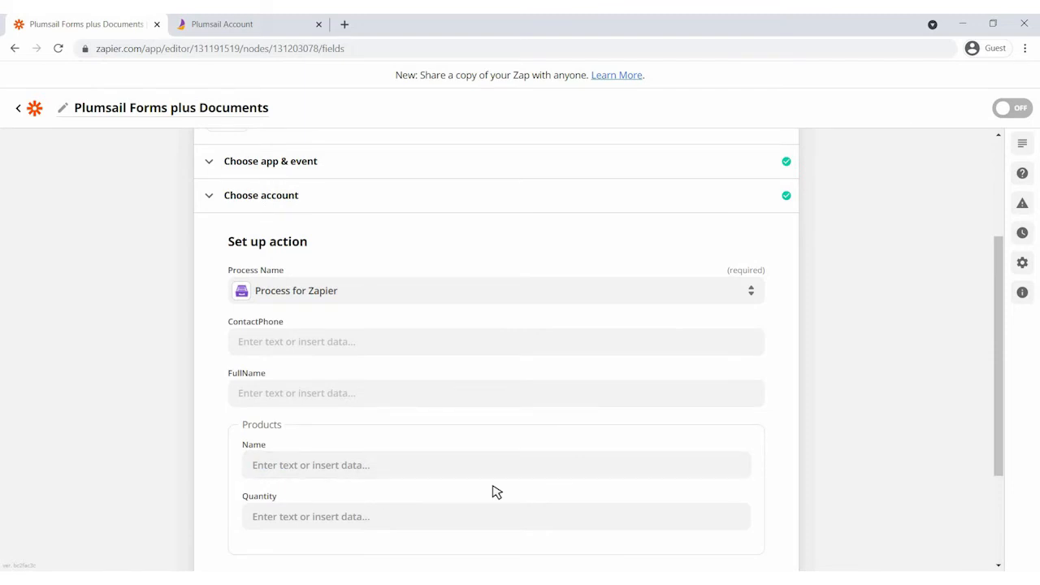
{"action": "scroll", "scroll_direction": "down", "scroll_amount": 3}
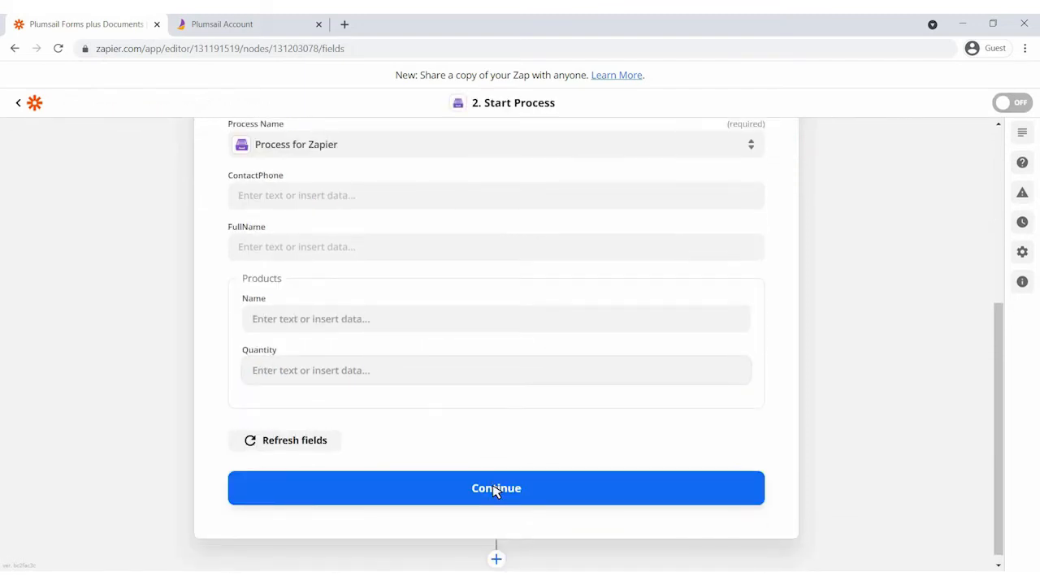
{"action": "scroll", "scroll_direction": "up", "scroll_amount": 3}
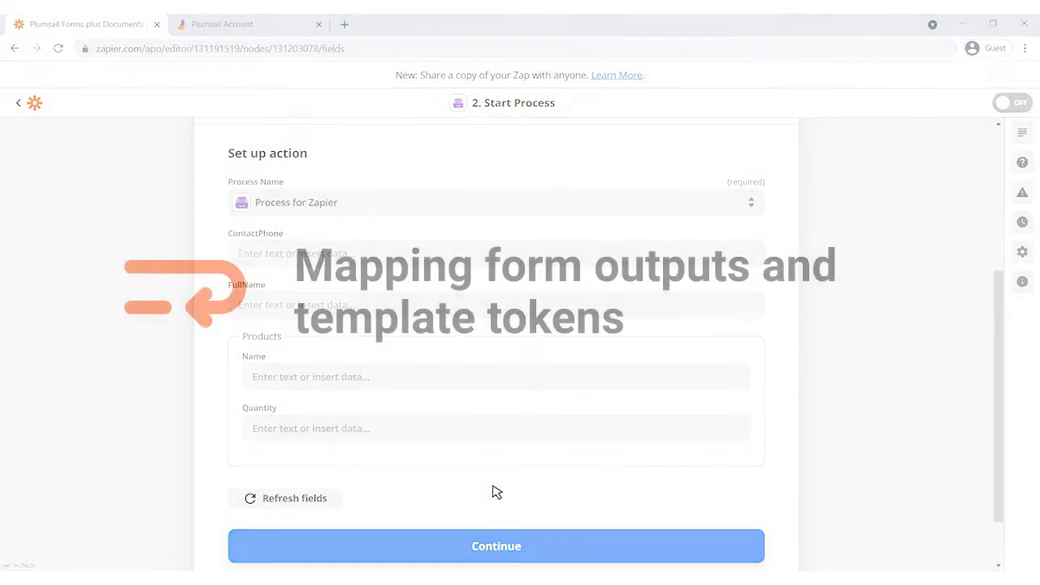
- Switch to the Plumsail tab to inspect the Process for Zapier template tokens
{"action": "left_click", "coordinate": [222, 23]}
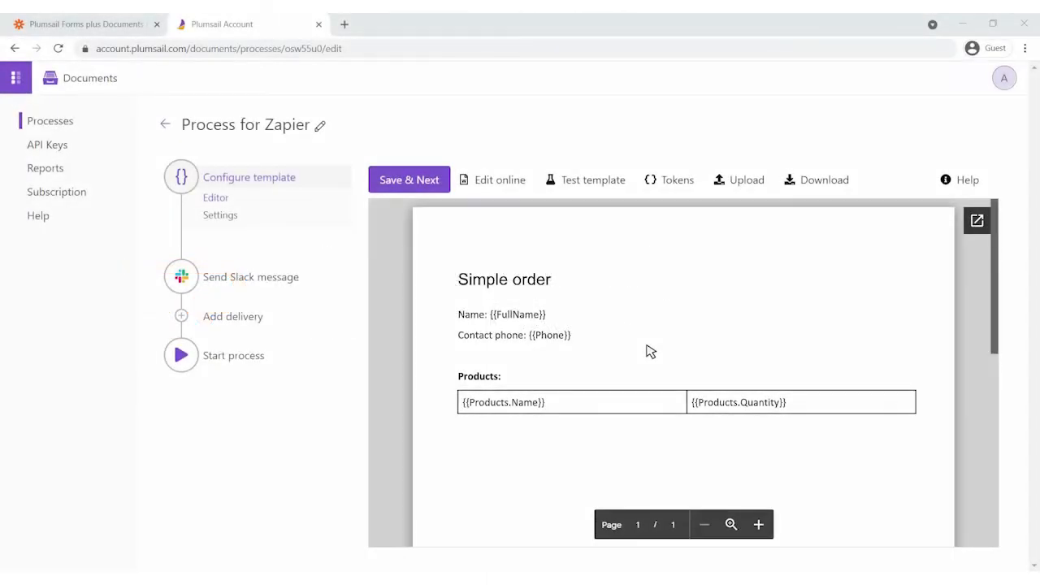
{"action": "mouse_move", "coordinate": [574, 338]}
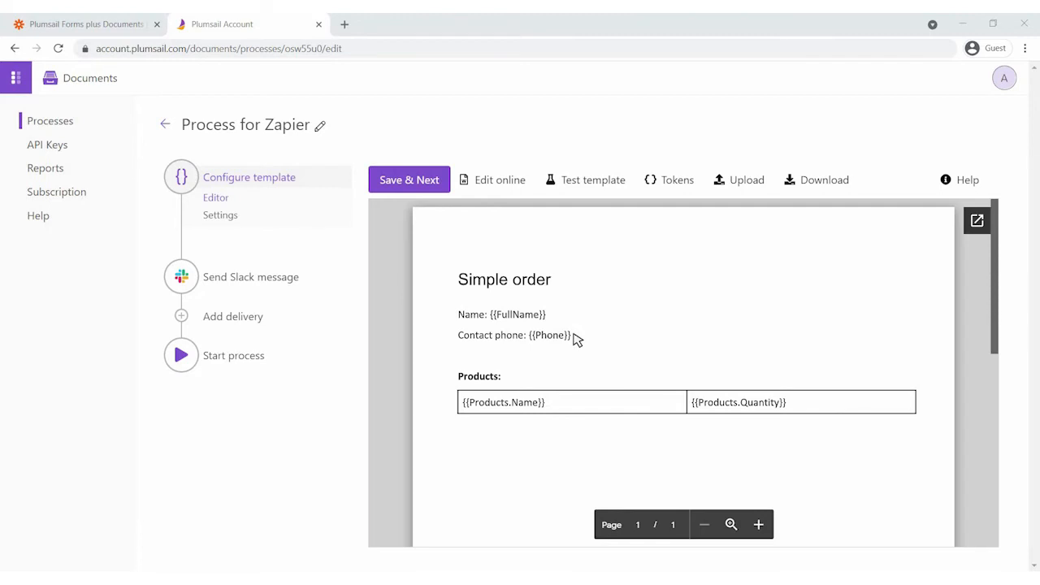
{"action": "mouse_move", "coordinate": [504, 416]}
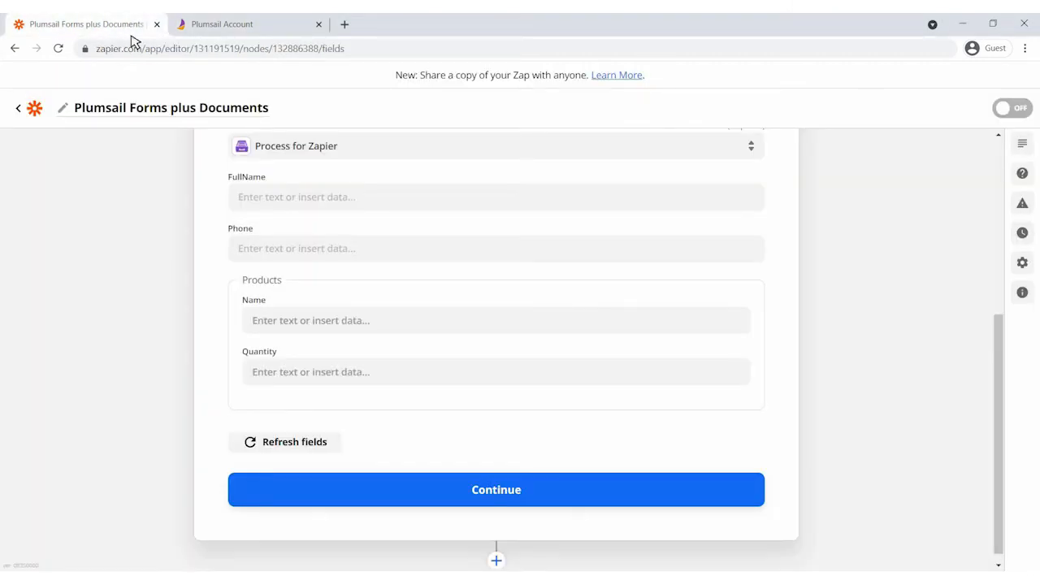
{"action": "mouse_move", "coordinate": [276, 179]}
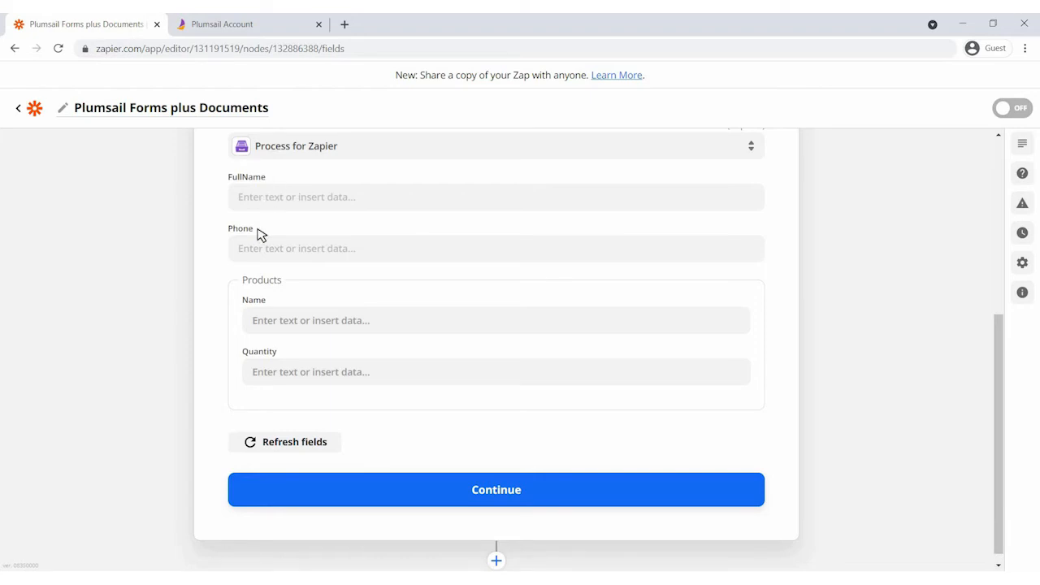
{"action": "mouse_move", "coordinate": [290, 289]}
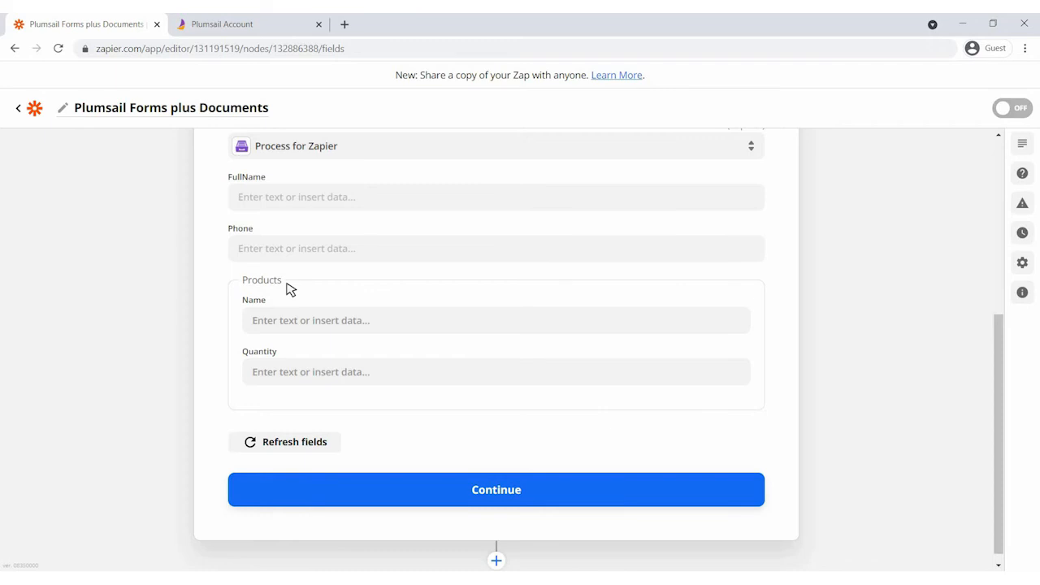
{"action": "mouse_move", "coordinate": [262, 233]}
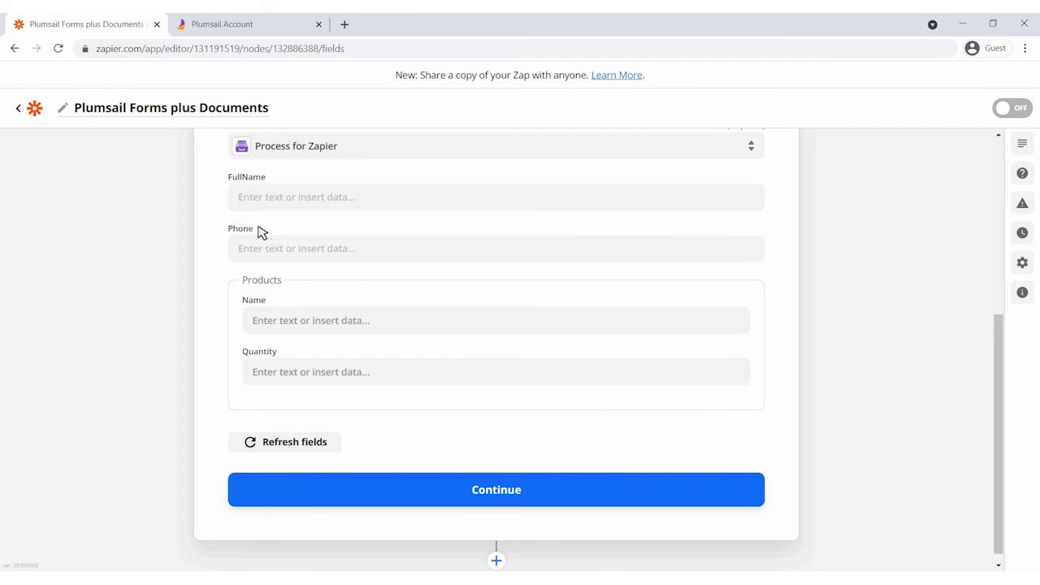
- Map FullName, Phone and Quantity to the form's Full Name, Contact Phone and Products Quantity
{"action": "left_click", "coordinate": [495, 197]}
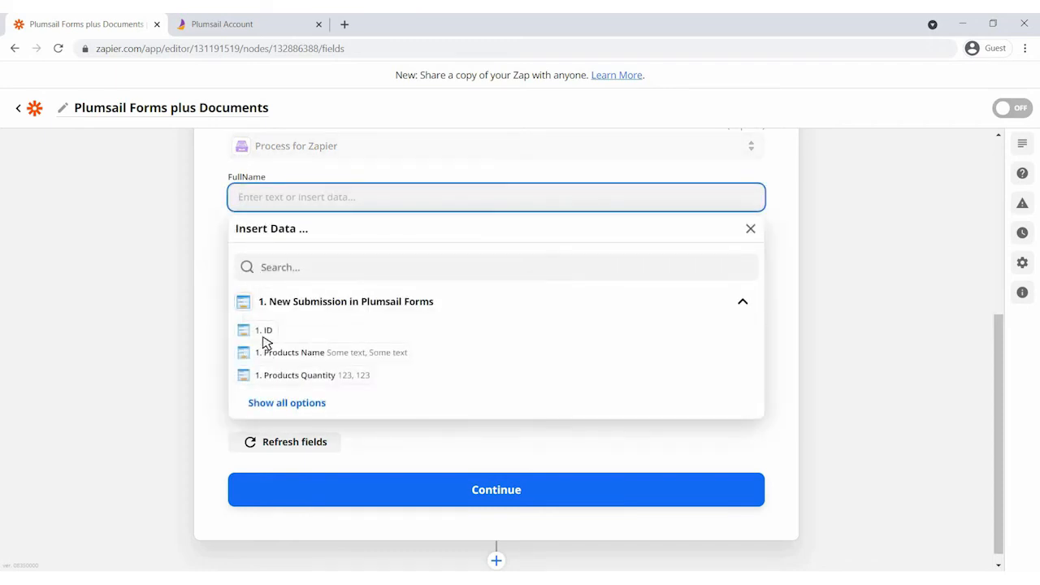
{"action": "left_click", "coordinate": [286, 402]}
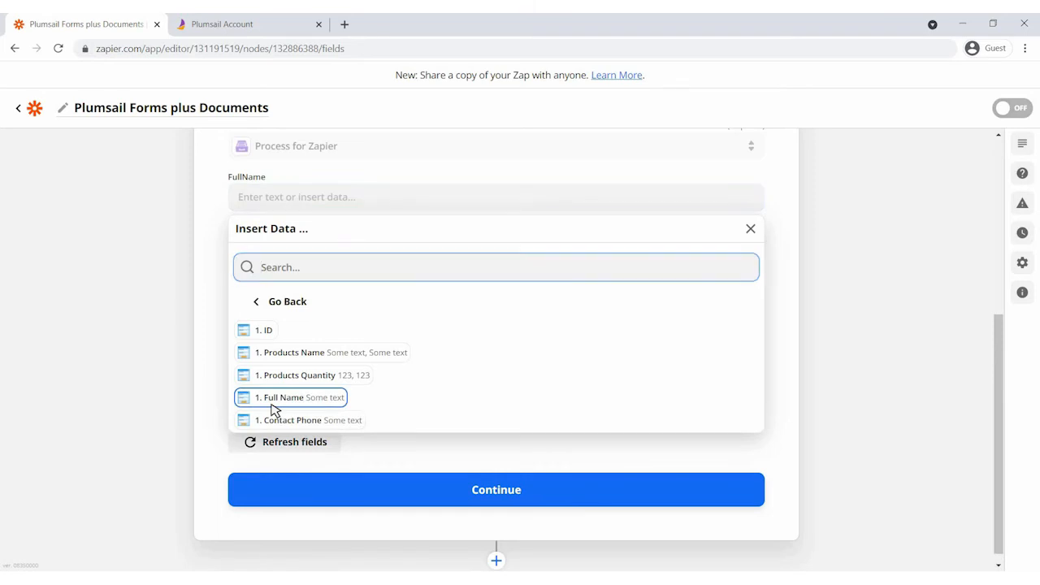
{"action": "left_click", "coordinate": [282, 397]}
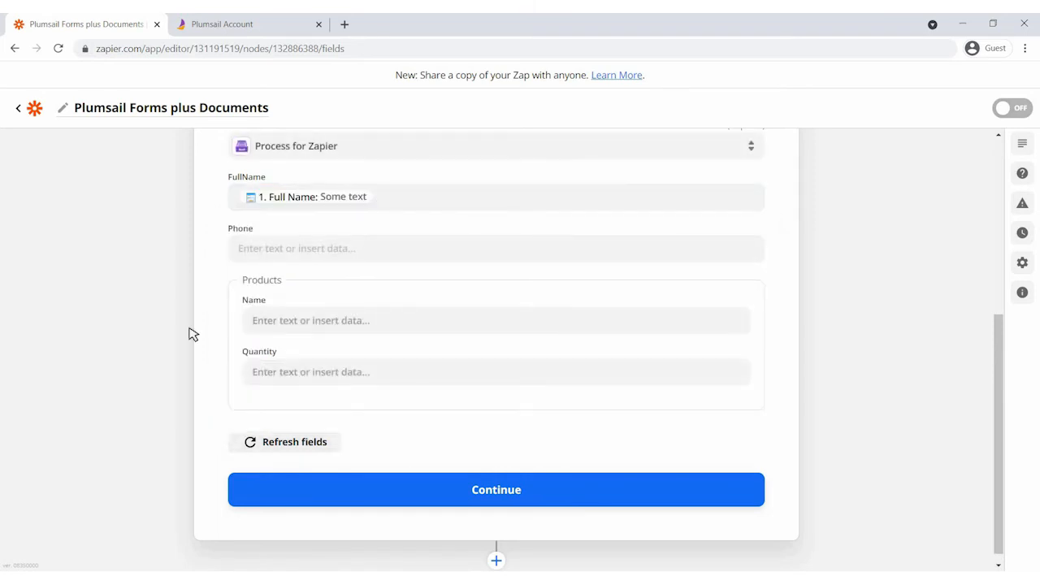
{"action": "left_click", "coordinate": [495, 247]}
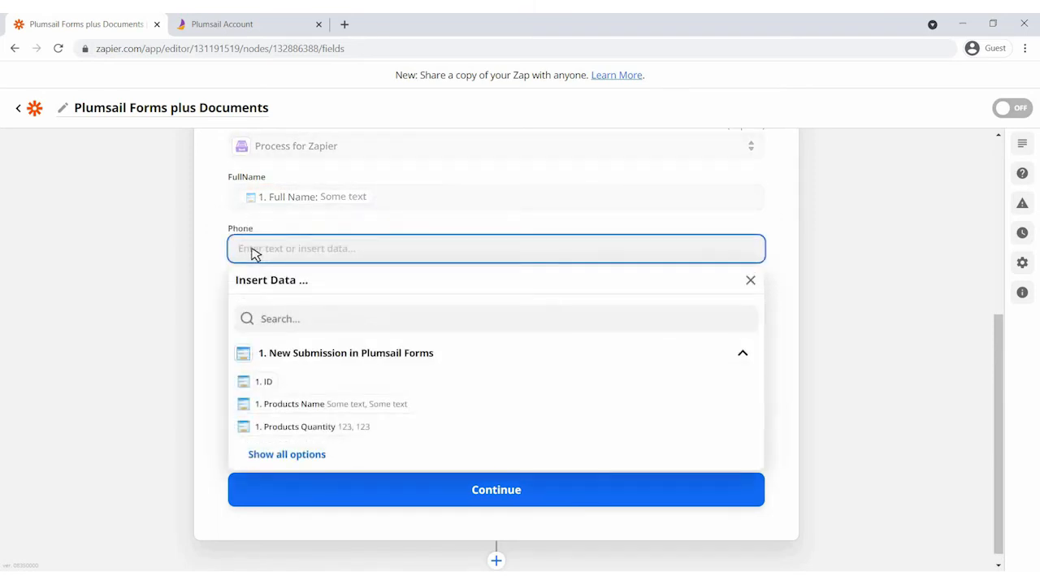
{"action": "left_click", "coordinate": [287, 454]}
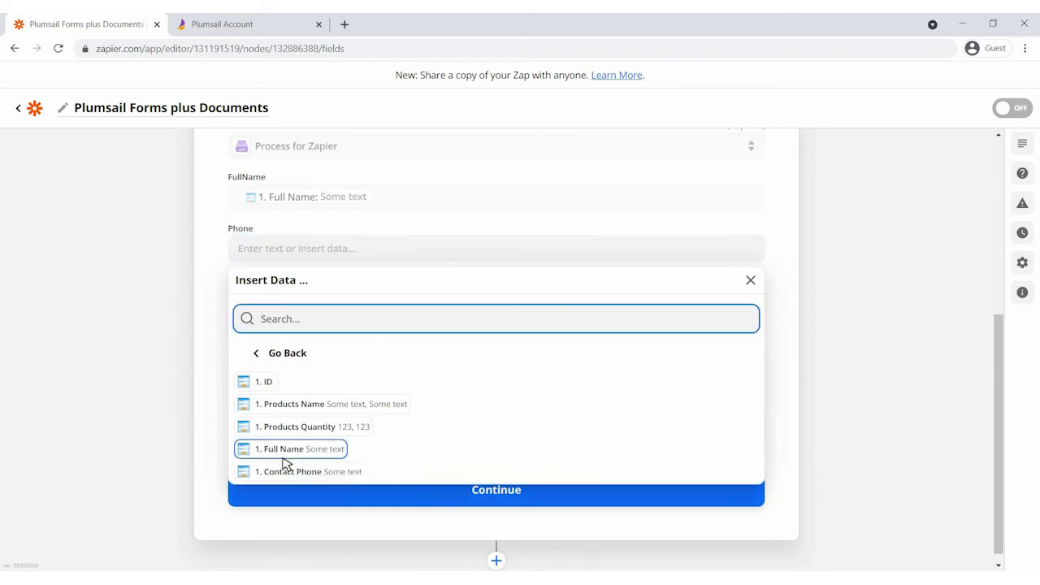
{"action": "left_click", "coordinate": [290, 471]}
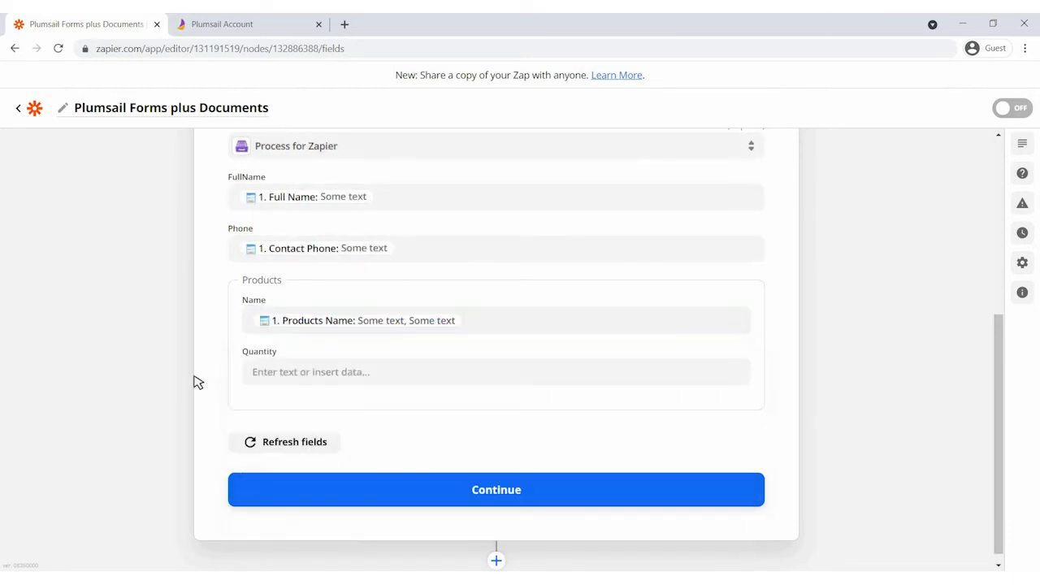
{"action": "left_click", "coordinate": [496, 371]}
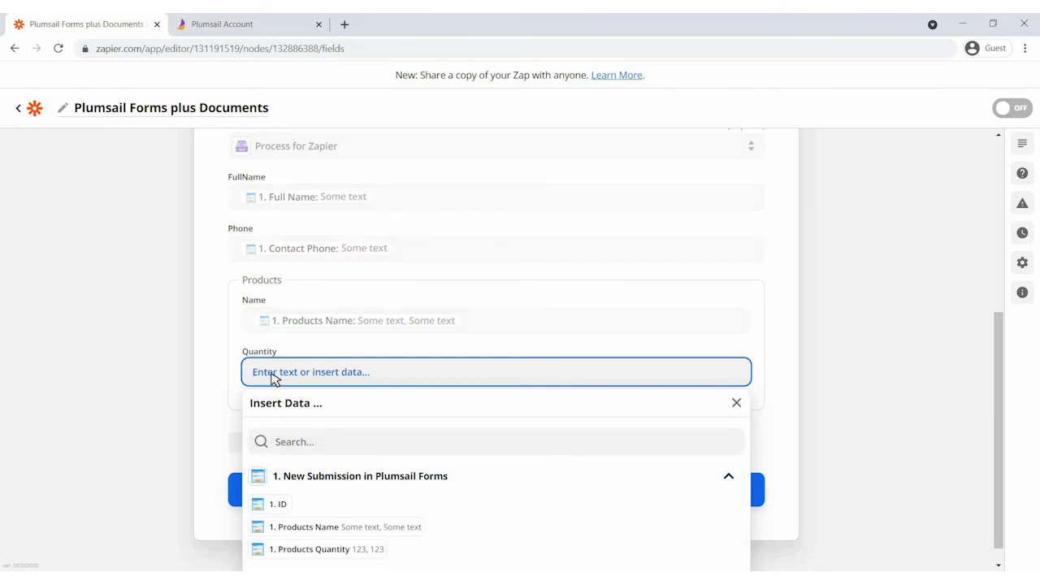
{"action": "left_click", "coordinate": [312, 548]}
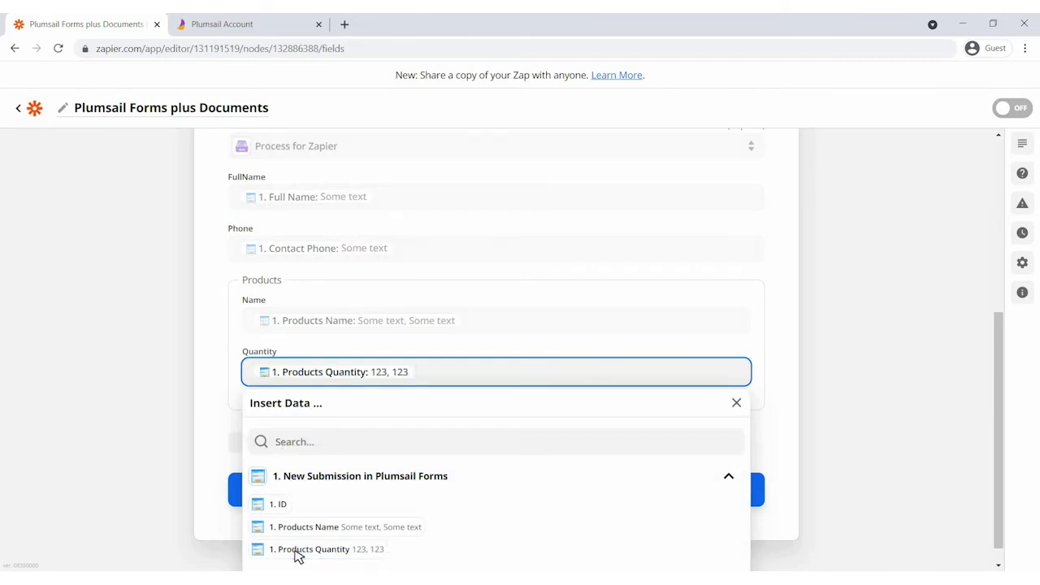
{"action": "left_click", "coordinate": [735, 402]}
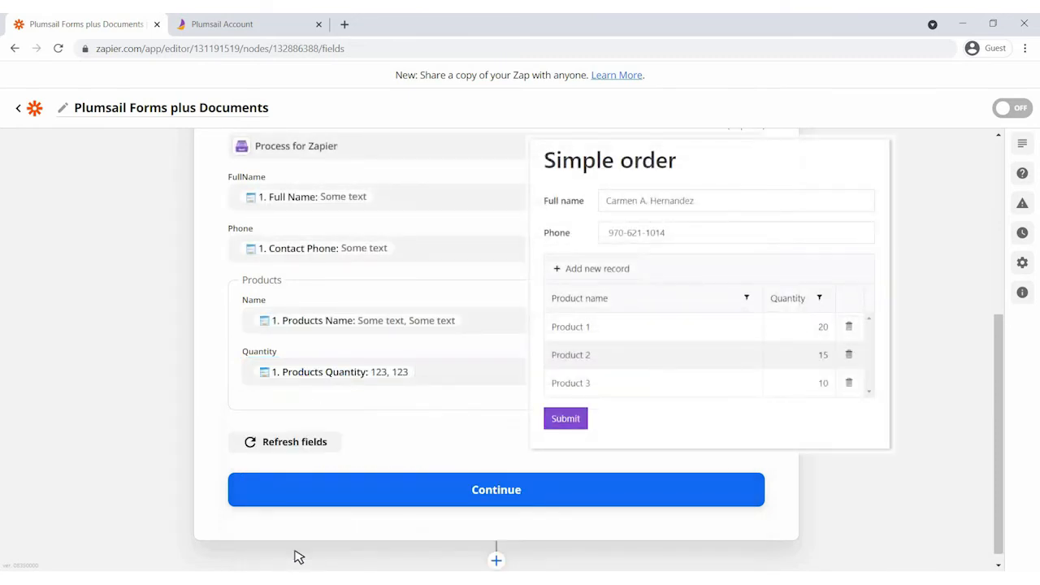
{"action": "mouse_move", "coordinate": [505, 294]}
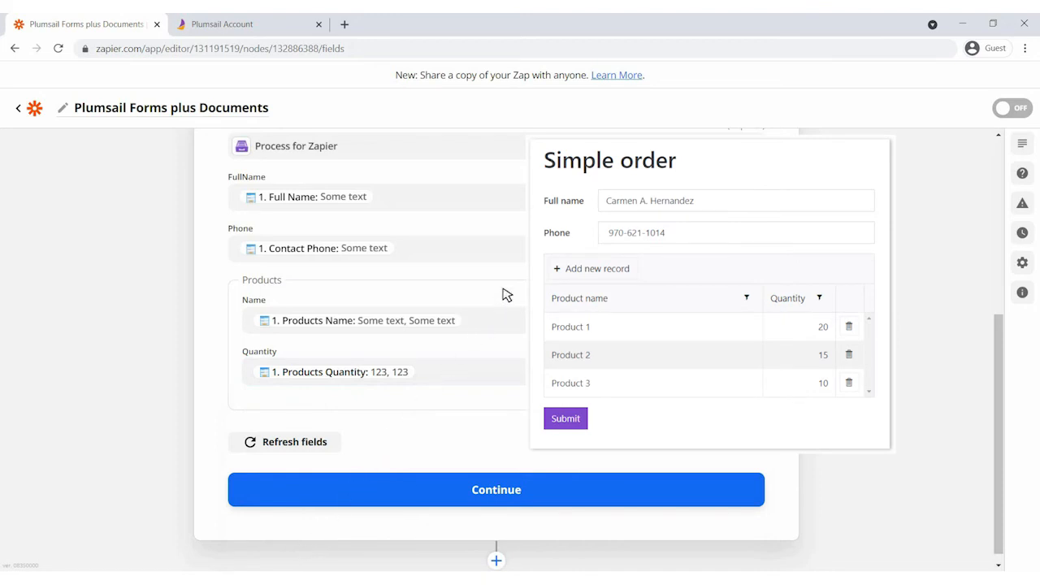
{"action": "mouse_move", "coordinate": [598, 178]}
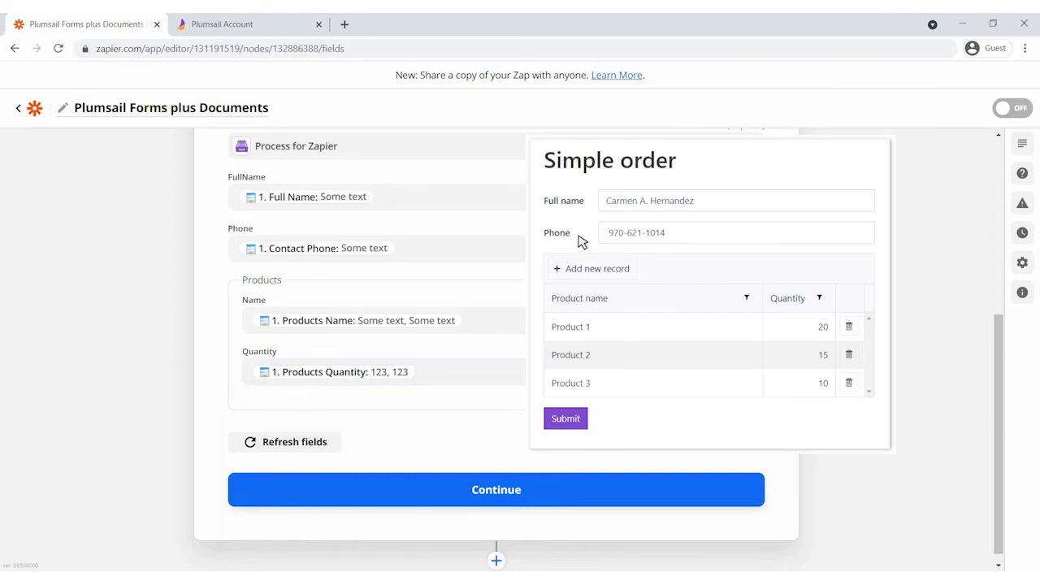
{"action": "mouse_move", "coordinate": [623, 302]}
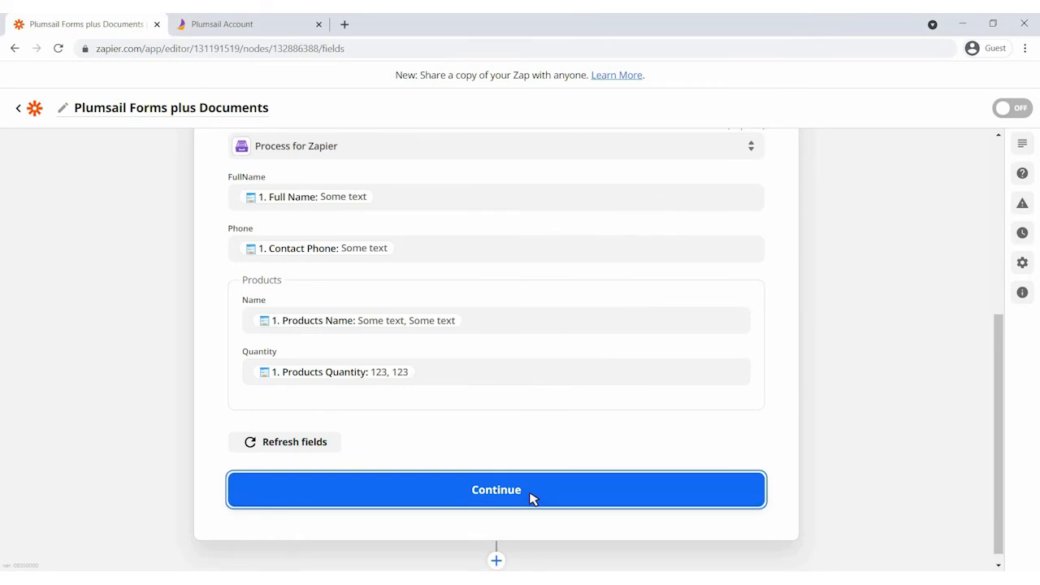
- Finish setting up the Start Process step
{"action": "left_click", "coordinate": [495, 489]}
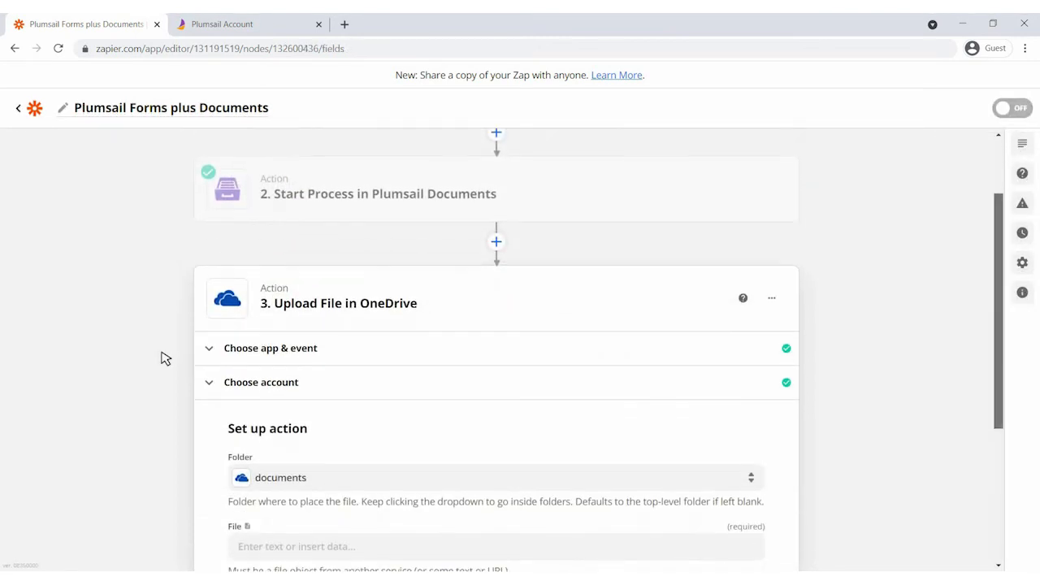
- Map the OneDrive File field to the Start Process generated file and finish the upload step
{"action": "scroll", "scroll_direction": "down", "scroll_amount": 3}
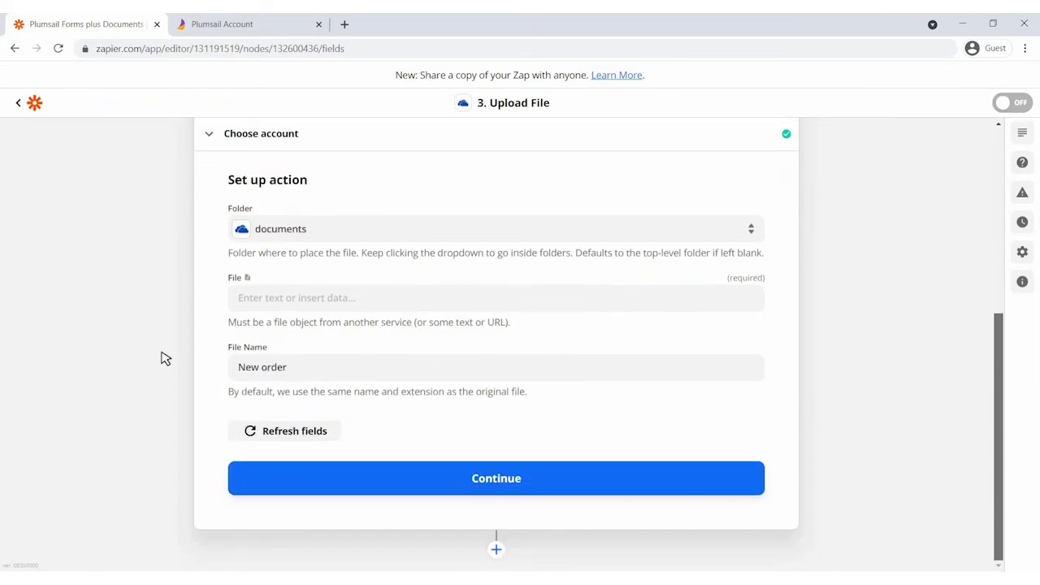
{"action": "left_click", "coordinate": [495, 297]}
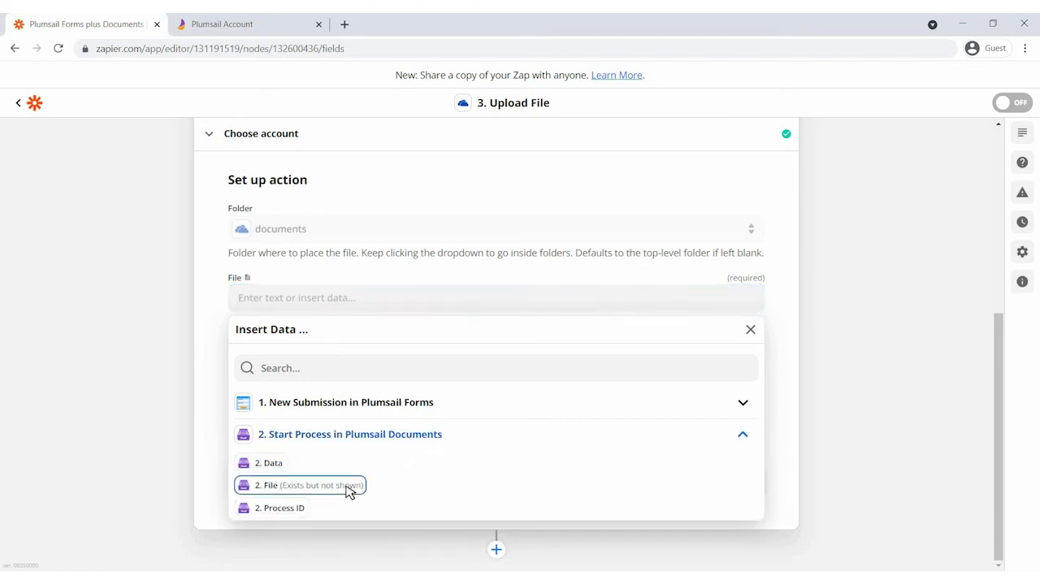
{"action": "left_click", "coordinate": [308, 485]}
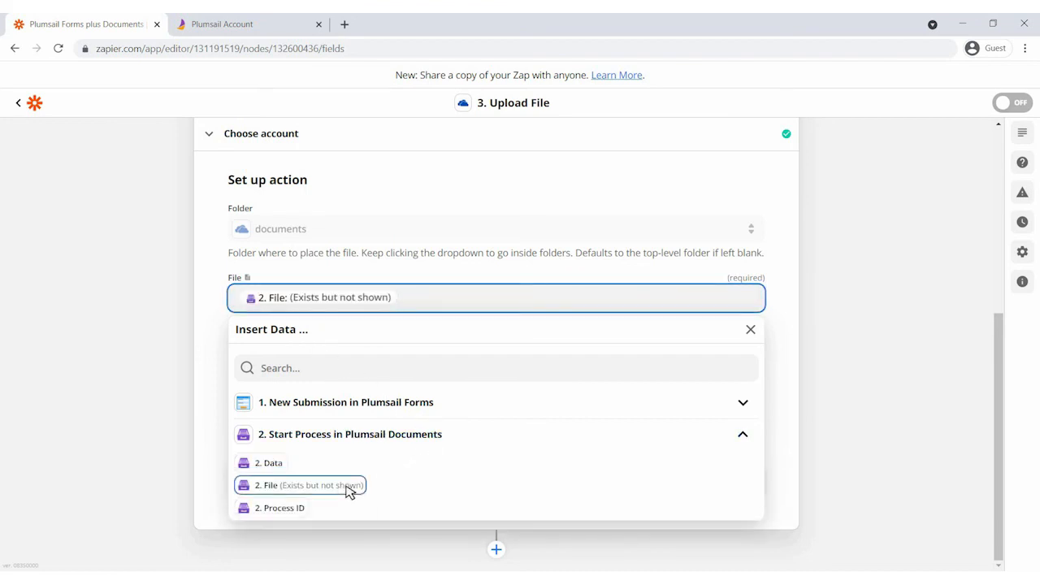
{"action": "left_click", "coordinate": [308, 485]}
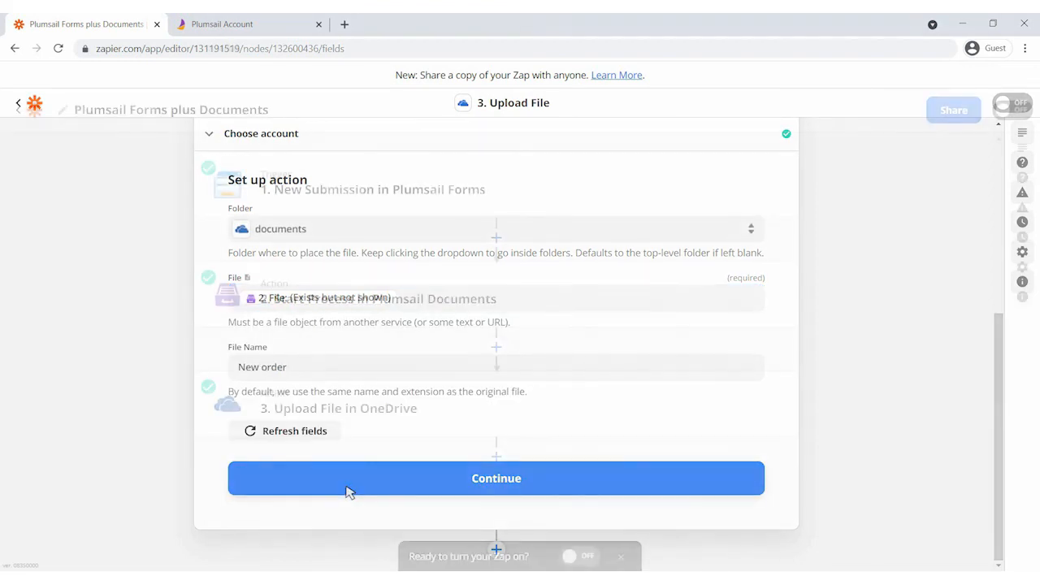
- Turn on the three-step Plumsail Forms plus Documents Zap
{"action": "left_click", "coordinate": [495, 477]}
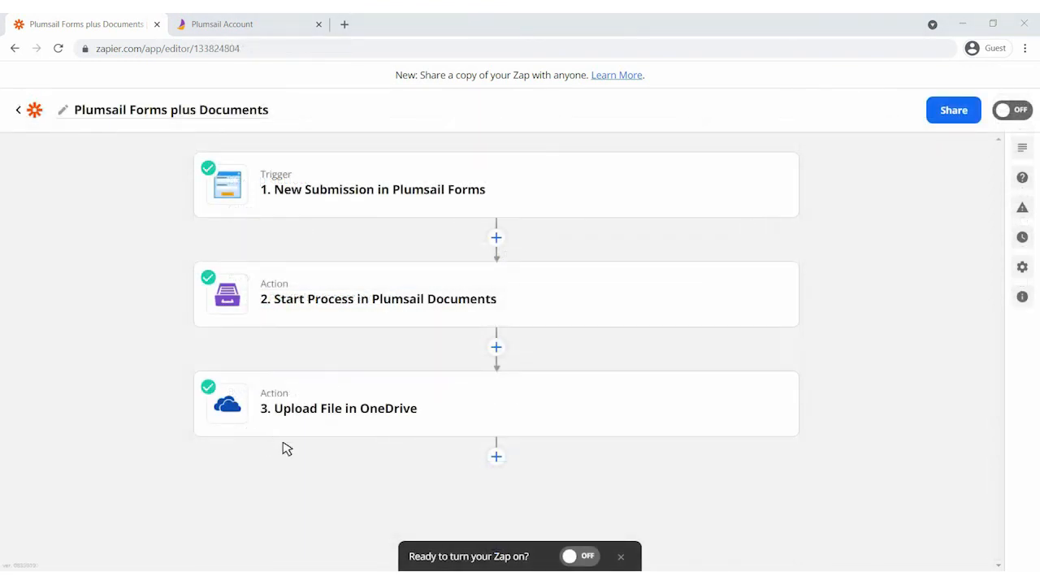
{"action": "left_click", "coordinate": [578, 556]}
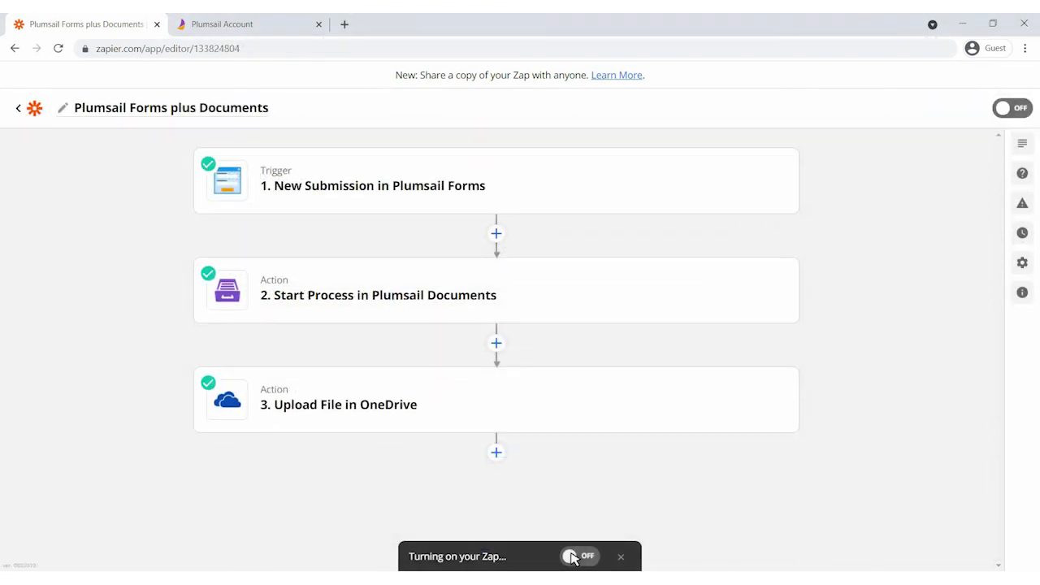
{"action": "left_click", "coordinate": [1011, 108]}
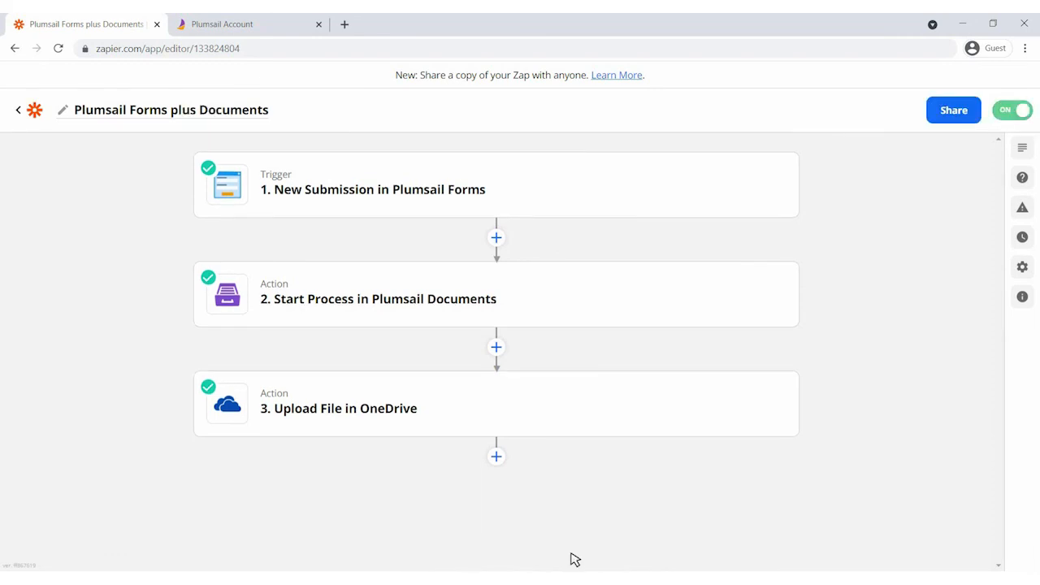
{"action": "left_click", "coordinate": [953, 110]}
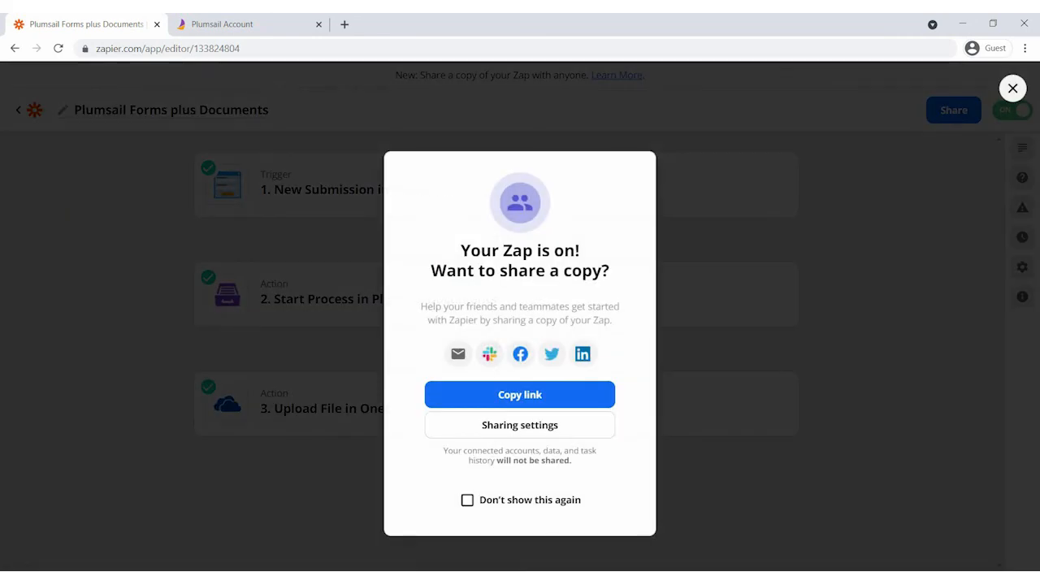